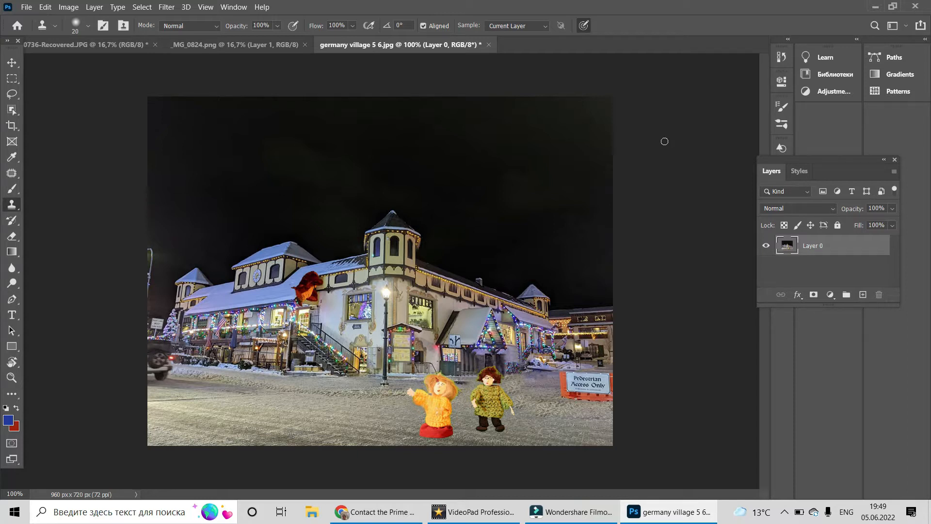
pyautogui.moveTo(629, 145)
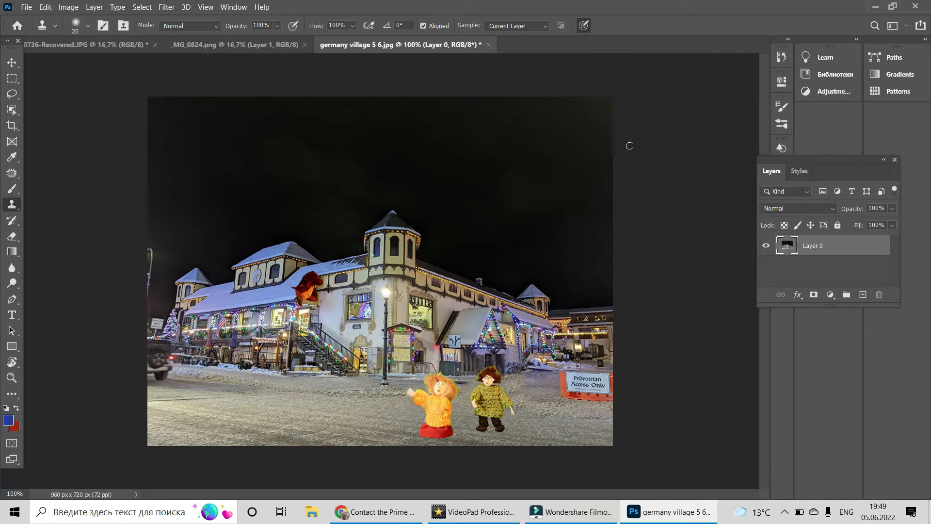
pyautogui.moveTo(11, 204)
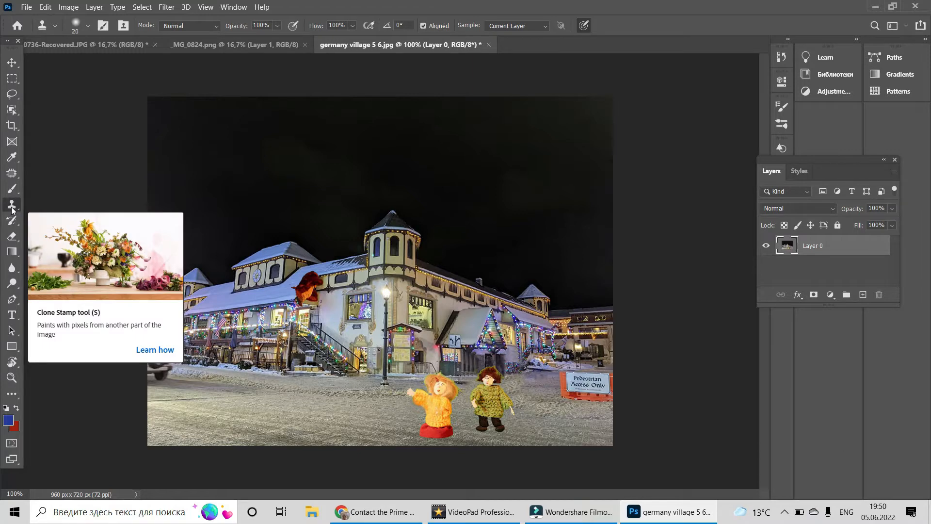
# Step: Switch from the Clone Stamp to the Zoom tool in the toolbar
pyautogui.click(11, 378)
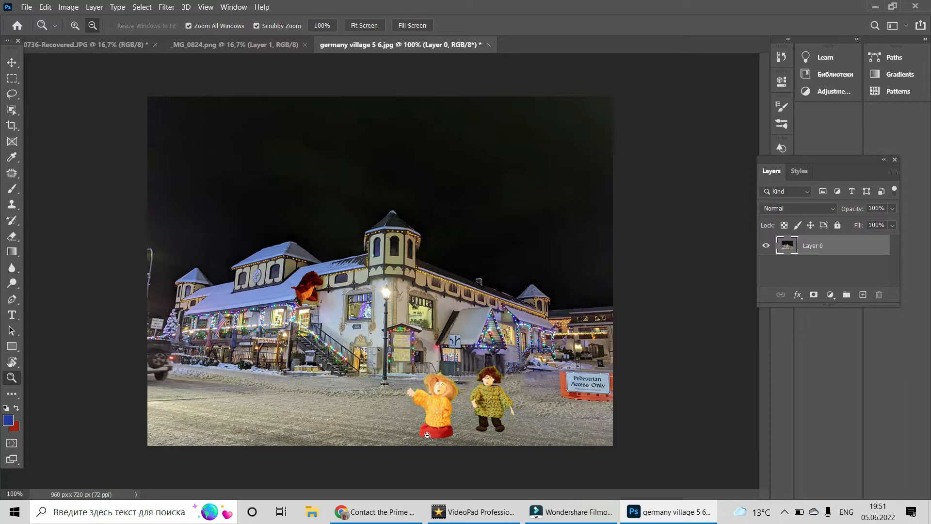
pyautogui.moveTo(432, 430)
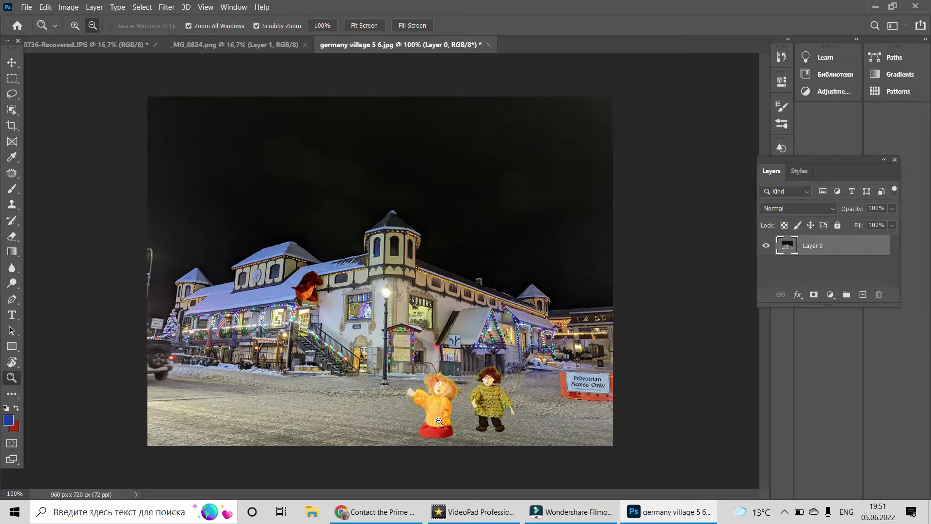
pyautogui.moveTo(74, 25)
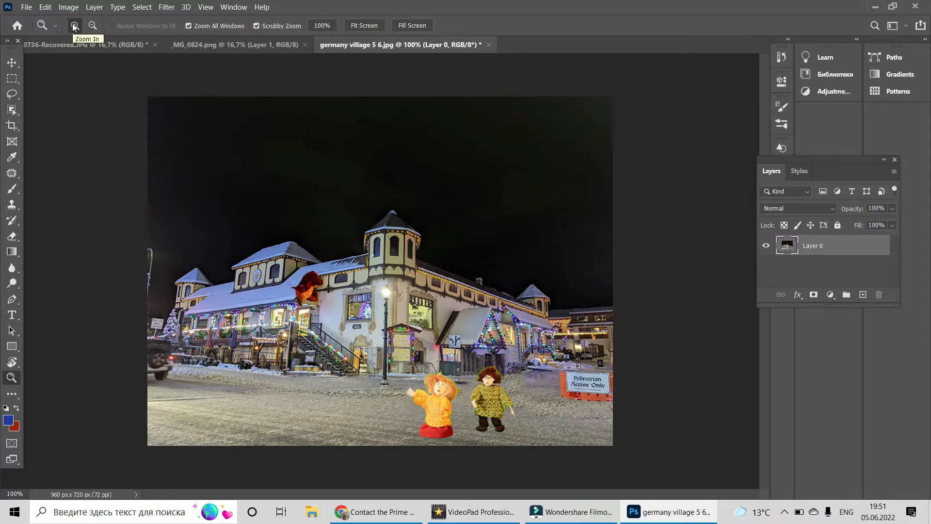
# Step: Zoom in on the dolls, set a 12 px Clone Stamp brush, and dismiss the source warning
pyautogui.click(73, 26)
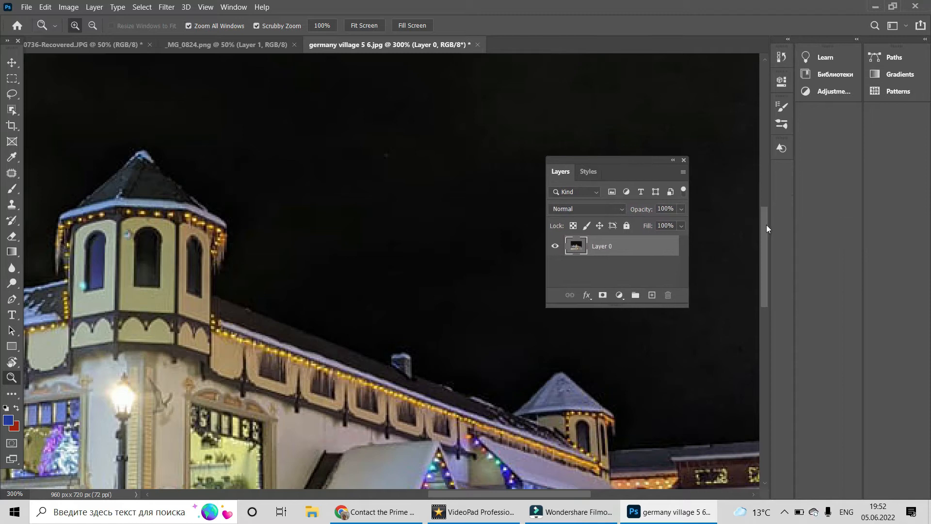
pyautogui.scroll(-3)
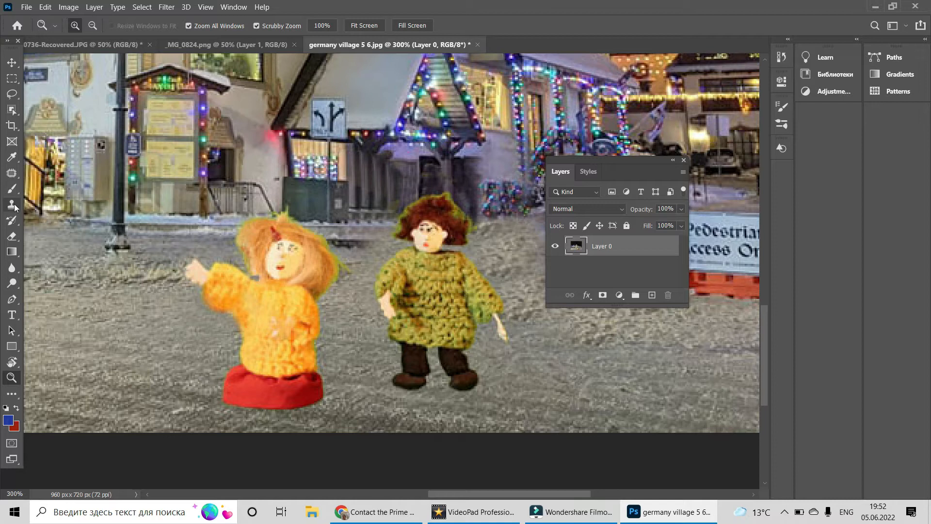
pyautogui.click(11, 204)
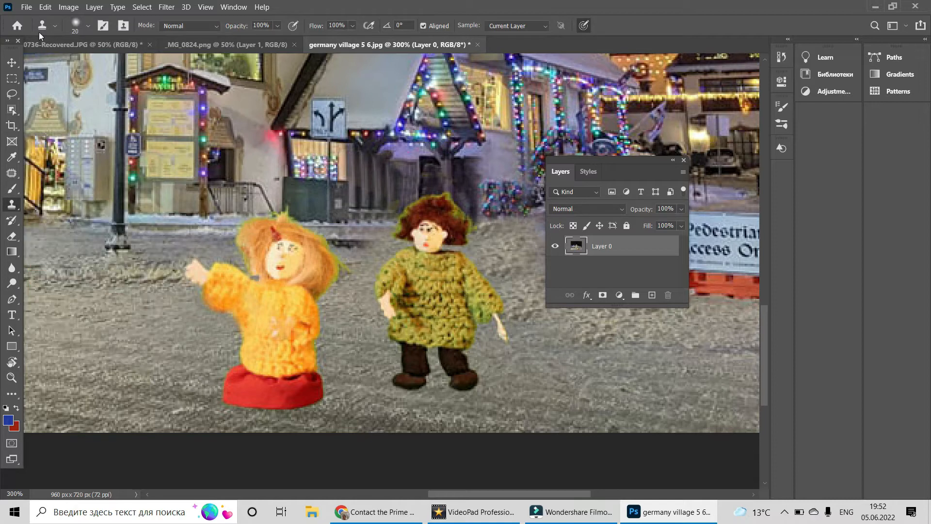
pyautogui.click(64, 26)
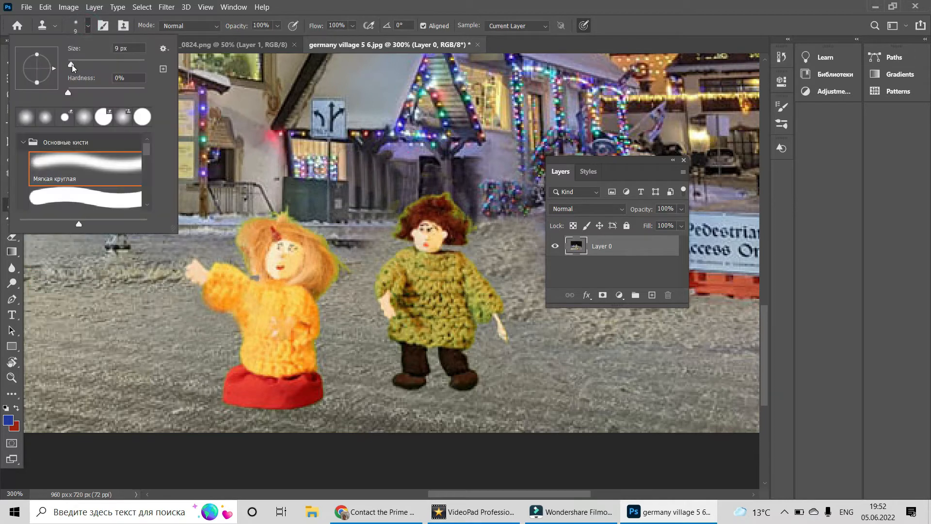
pyautogui.click(248, 394)
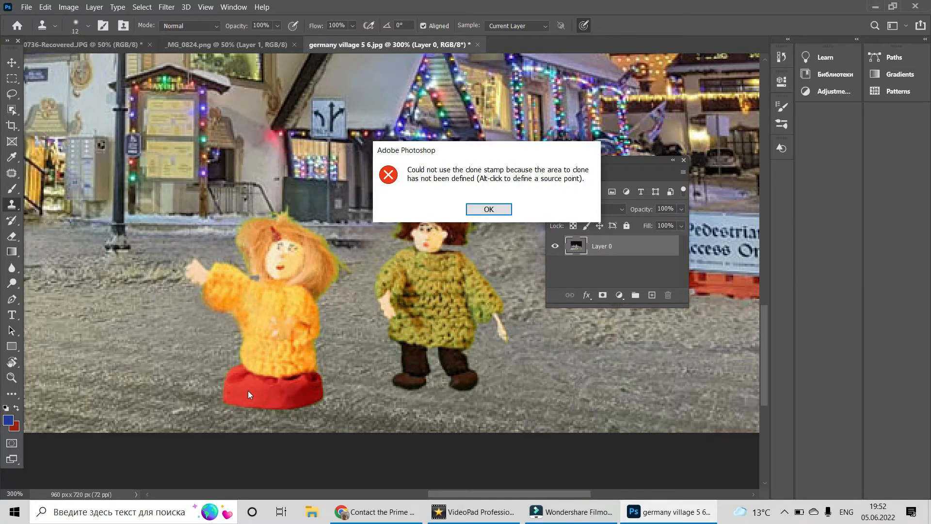
pyautogui.moveTo(489, 209)
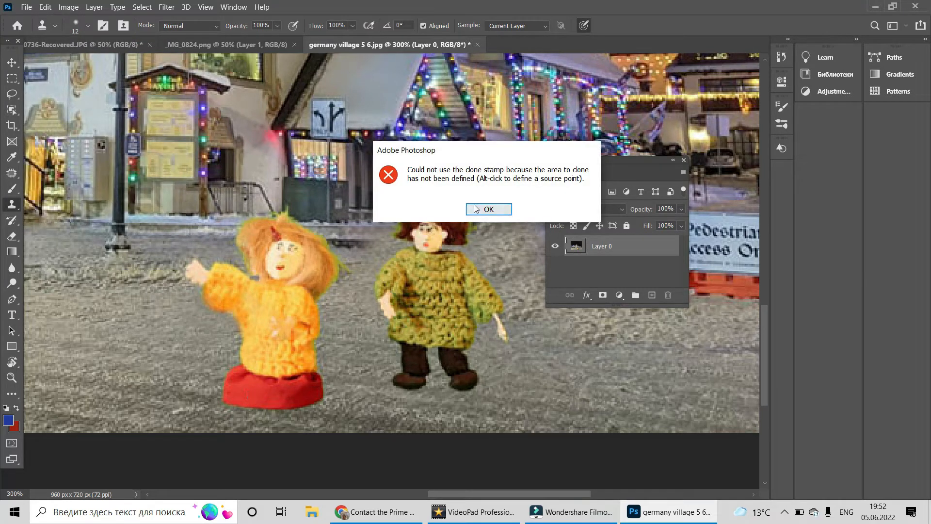
pyautogui.moveTo(365, 227)
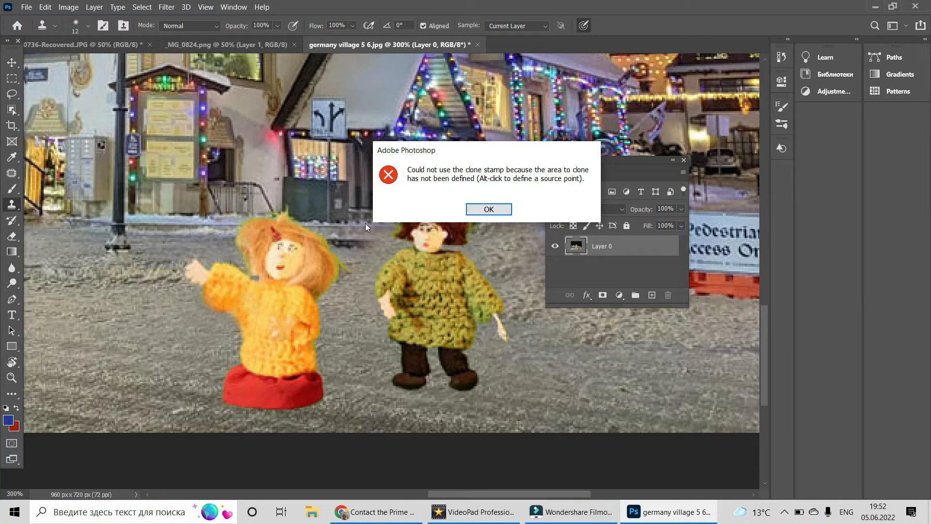
pyautogui.moveTo(489, 209)
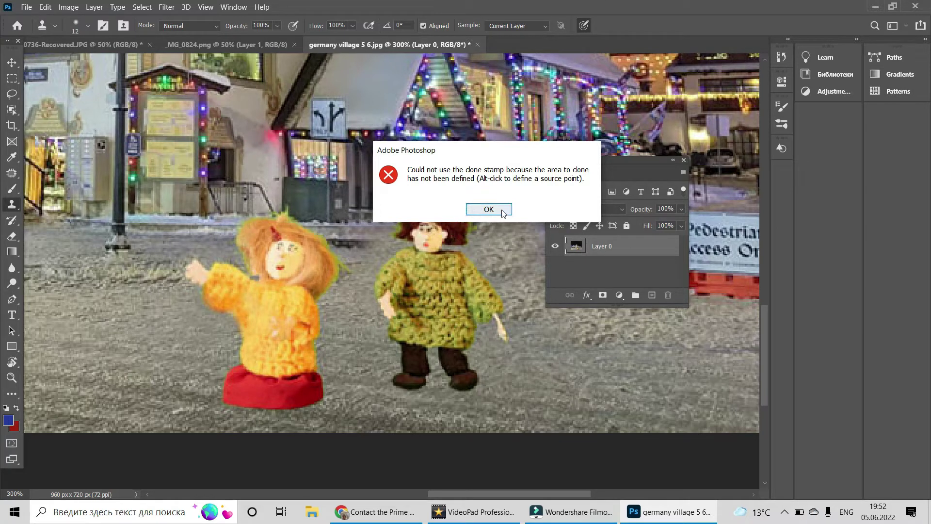
pyautogui.click(488, 209)
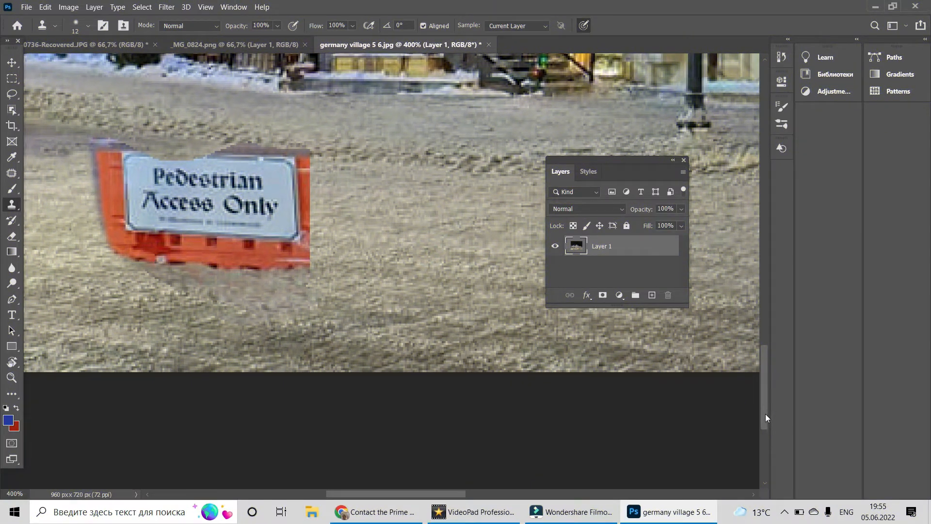
# Step: Lasso the Pedestrian Access Only sign, free-transform it leftward, and reselect the Clone Stamp
pyautogui.scroll(3)
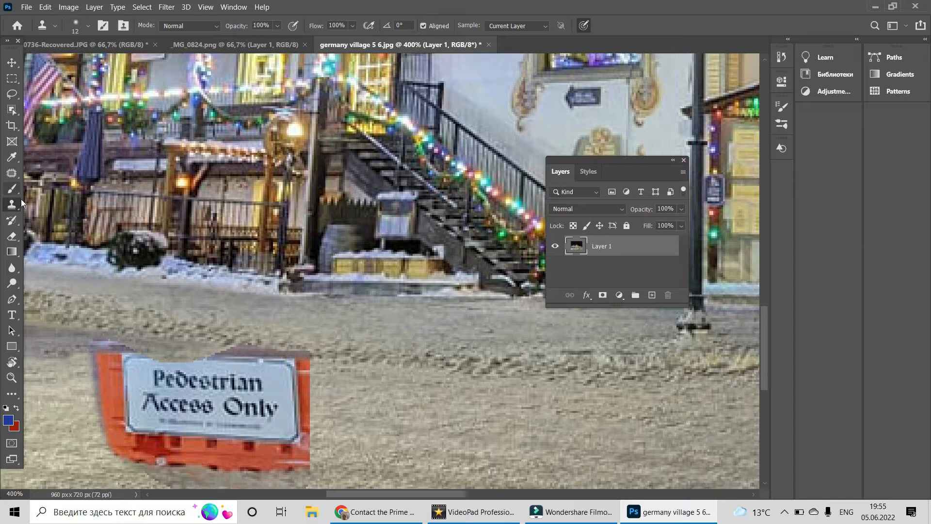
pyautogui.click(12, 94)
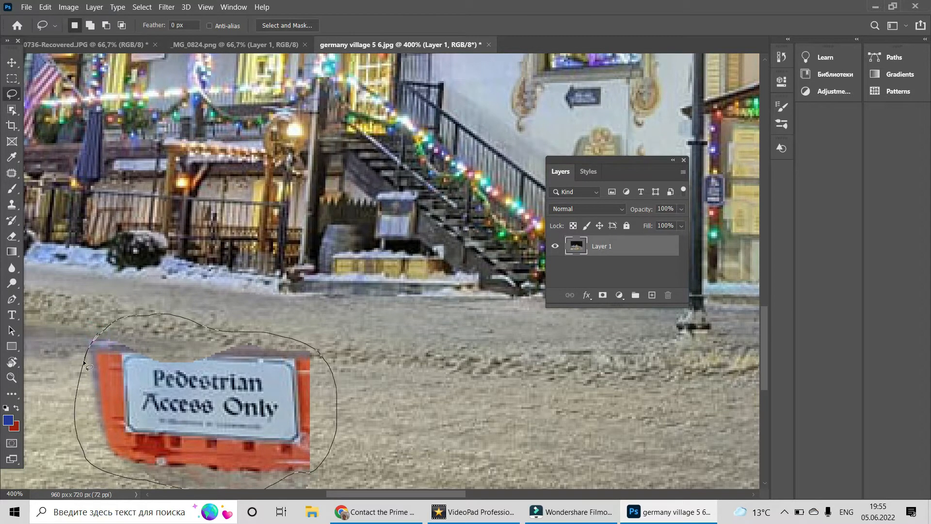
pyautogui.click(44, 6)
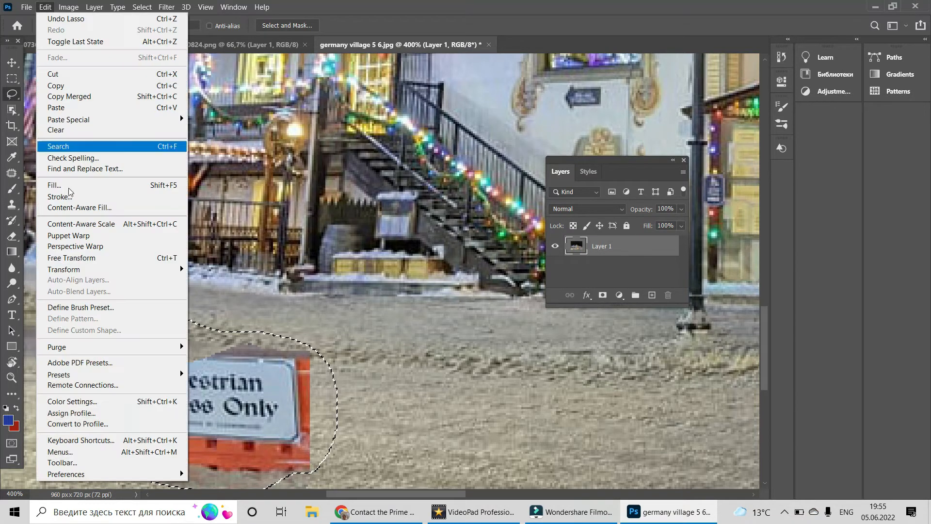
pyautogui.click(71, 258)
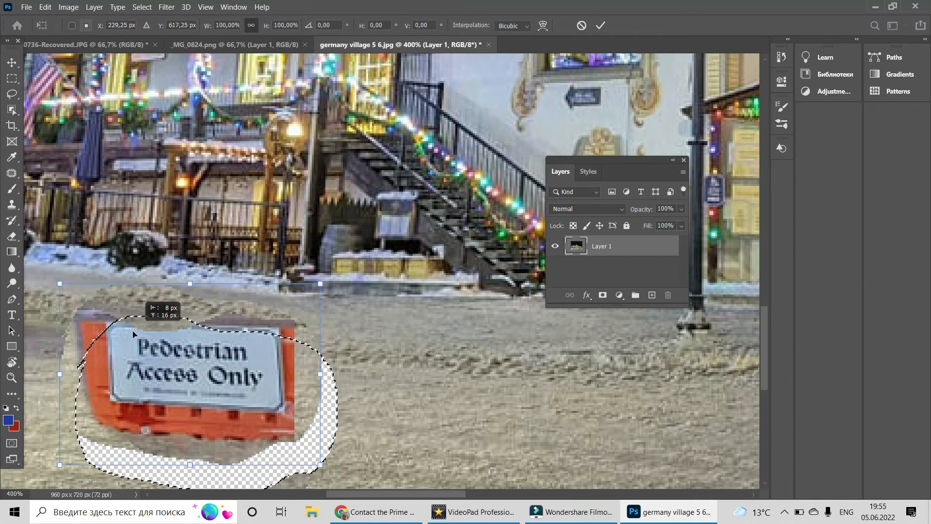
pyautogui.click(601, 25)
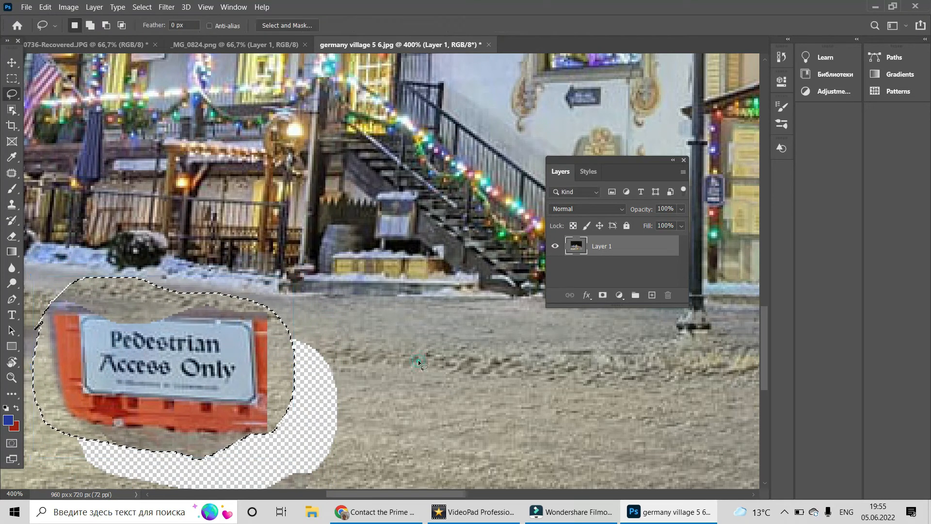
pyautogui.moveTo(12, 204)
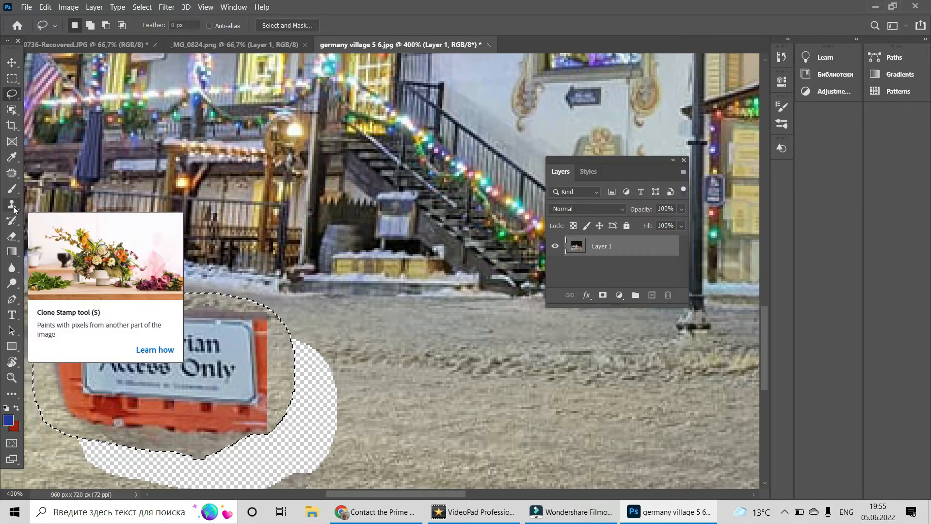
pyautogui.click(12, 204)
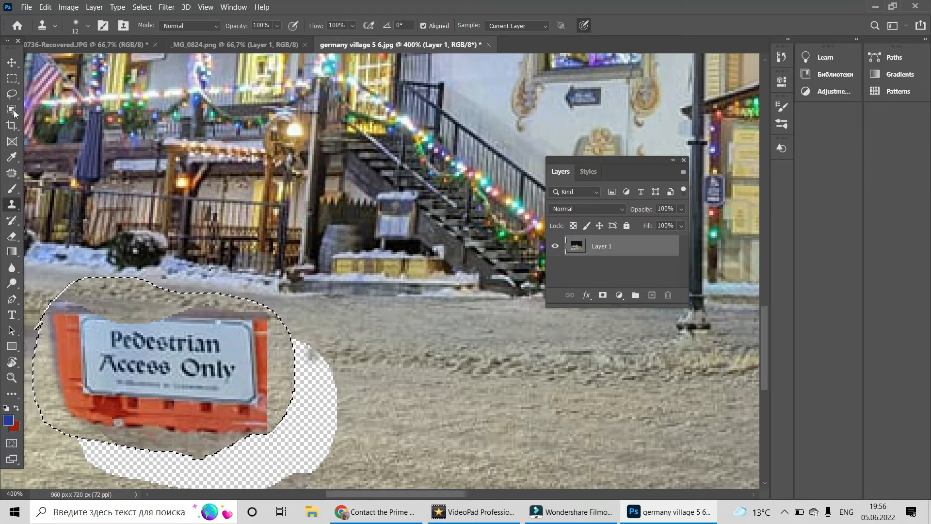
pyautogui.moveTo(11, 94)
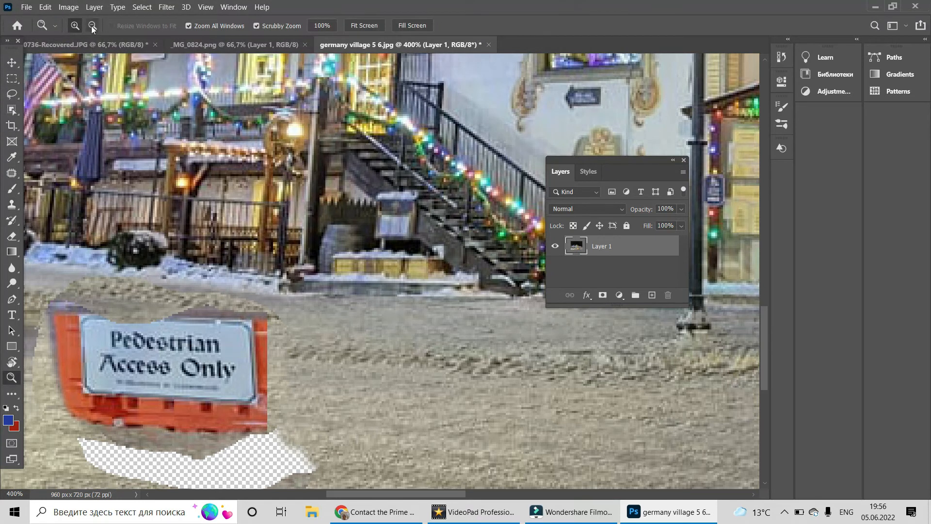
# Step: Lasso and copy the brown-coated doll from the _MG_0824.png document
pyautogui.click(92, 26)
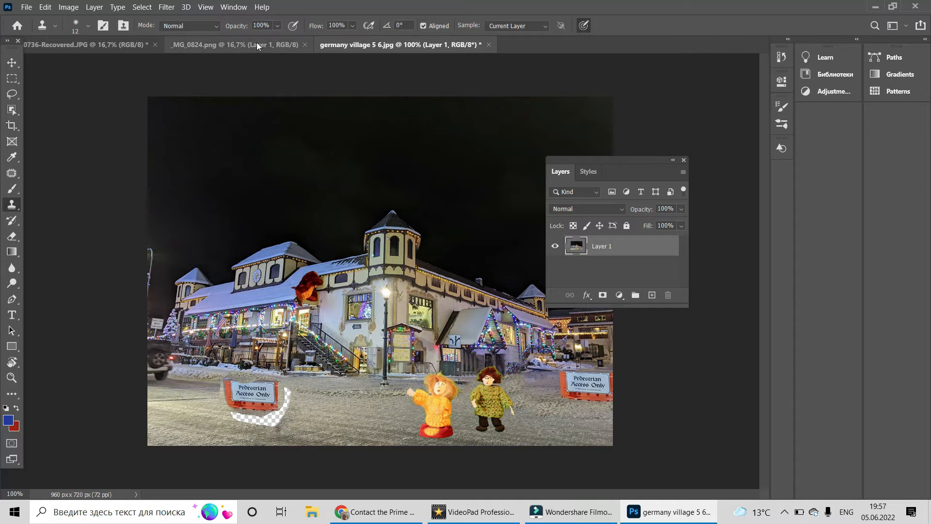
pyautogui.click(232, 44)
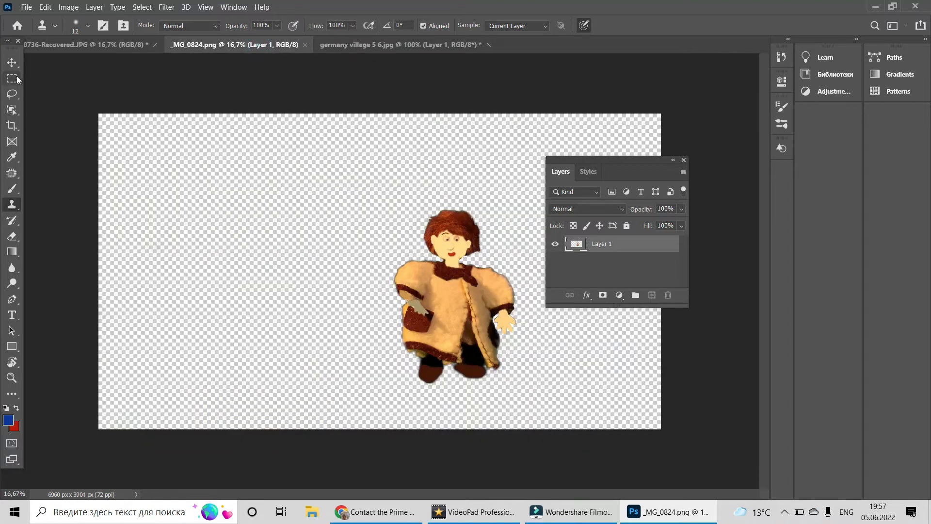
pyautogui.click(10, 94)
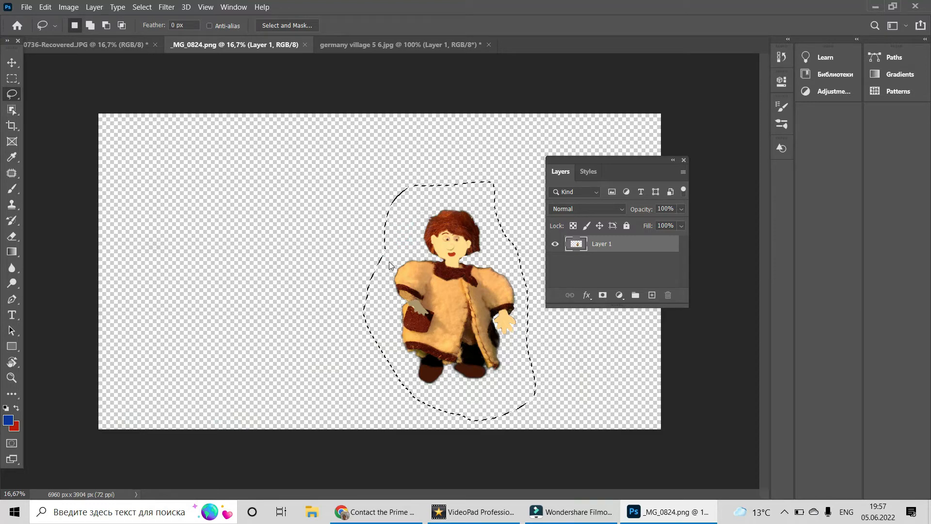
pyautogui.click(44, 7)
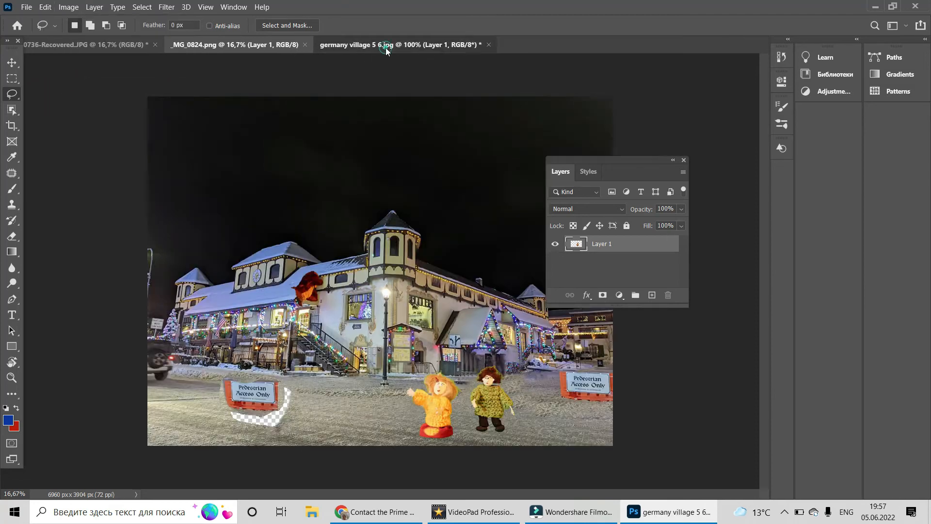
# Step: Paste the doll into the village scene and start transforming it
pyautogui.click(45, 8)
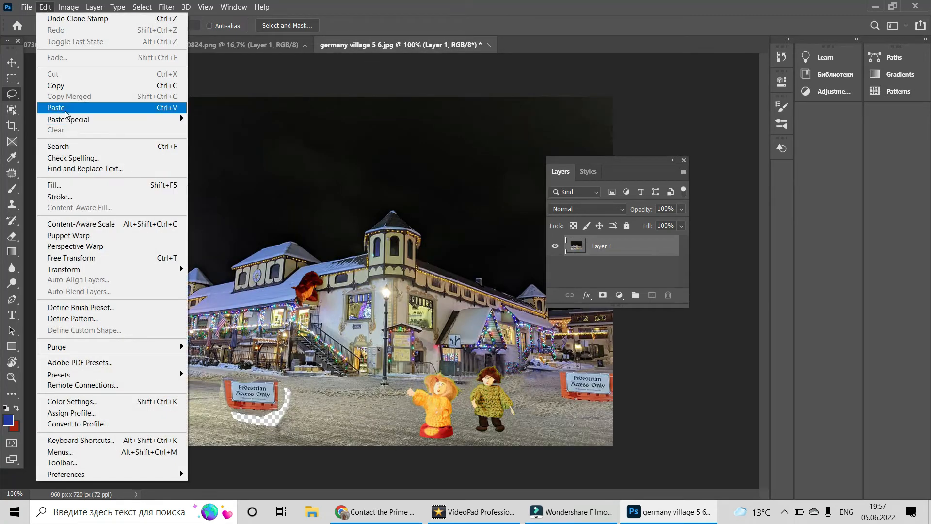
pyautogui.click(55, 108)
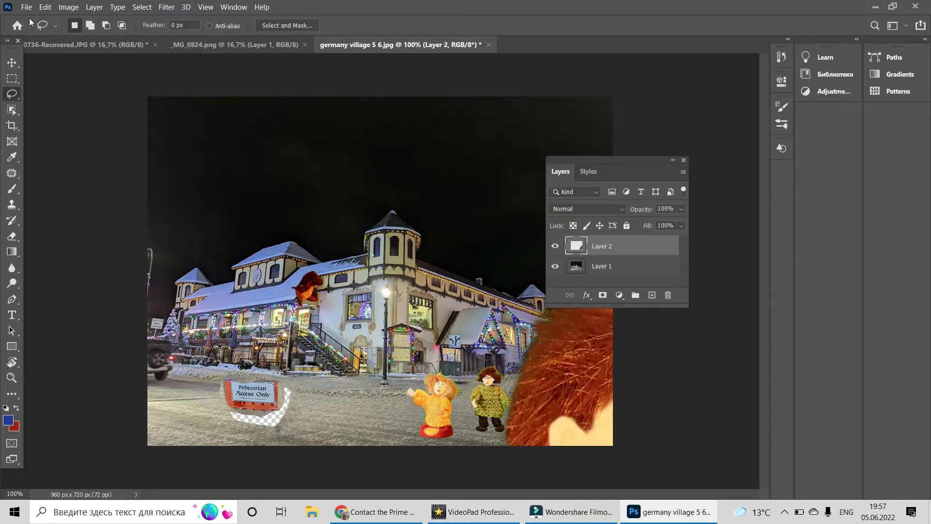
pyautogui.press('Ctrl+t')
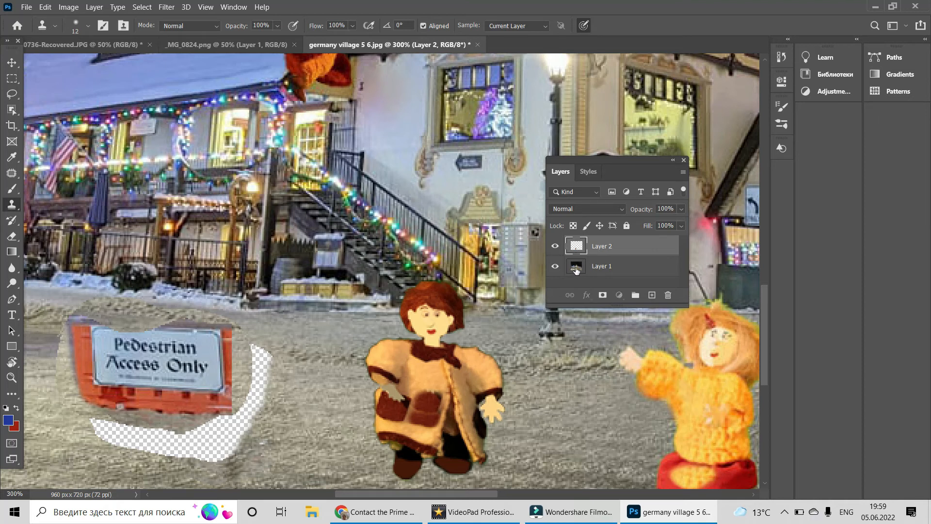
# Step: Make Layer 1 active and clone snow over the patch under the sign
pyautogui.click(601, 266)
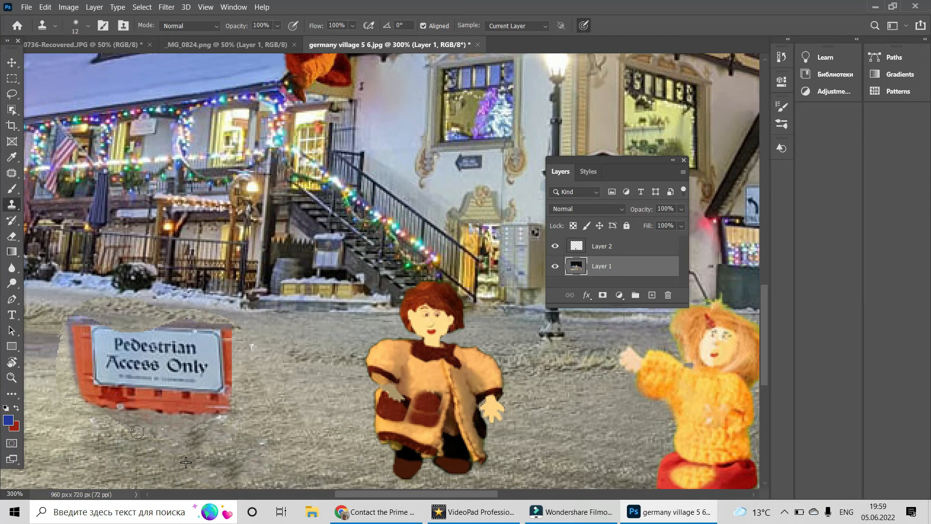
pyautogui.click(602, 265)
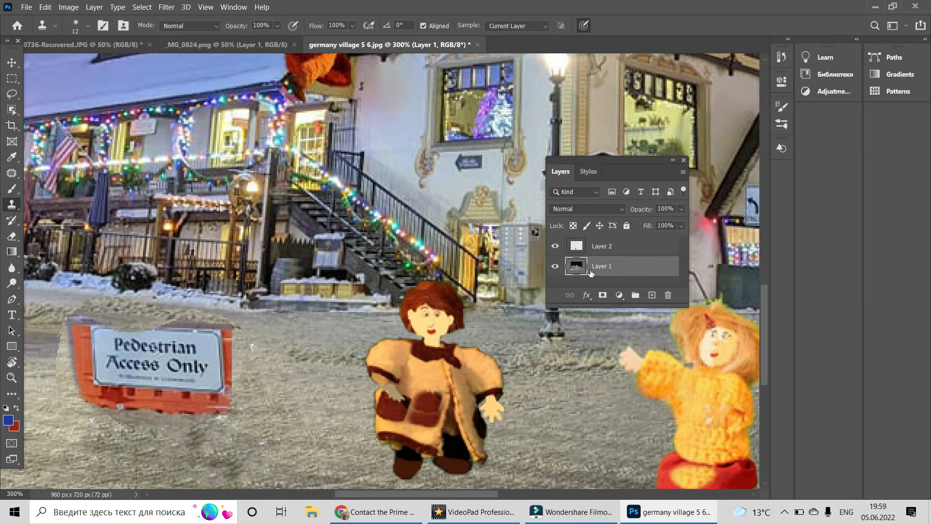
pyautogui.moveTo(426, 376)
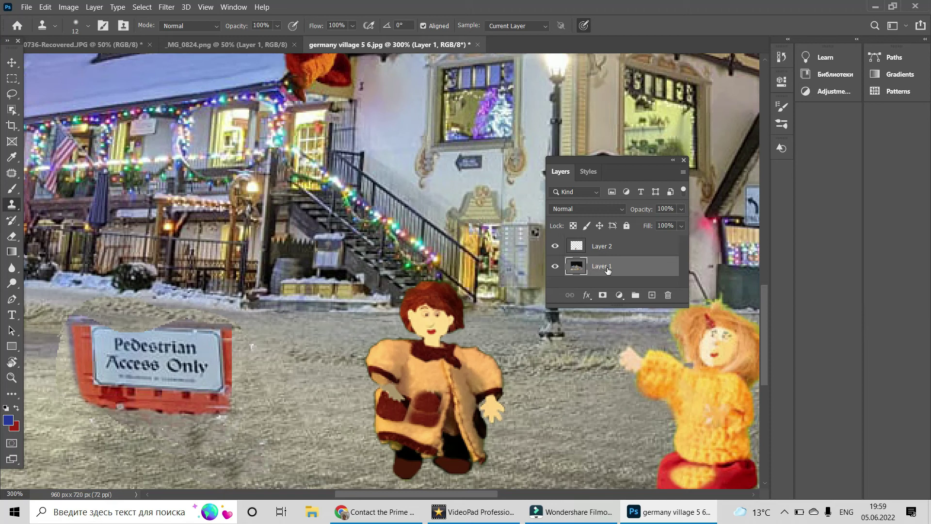
pyautogui.moveTo(601, 267)
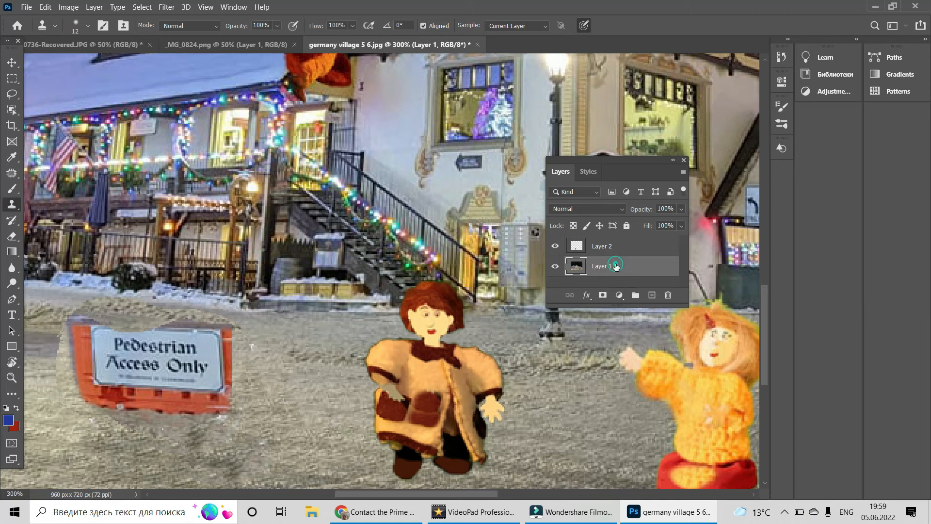
# Step: Shift-select Layer 1 and Layer 2 and merge them with Ctrl+E
pyautogui.click(601, 245)
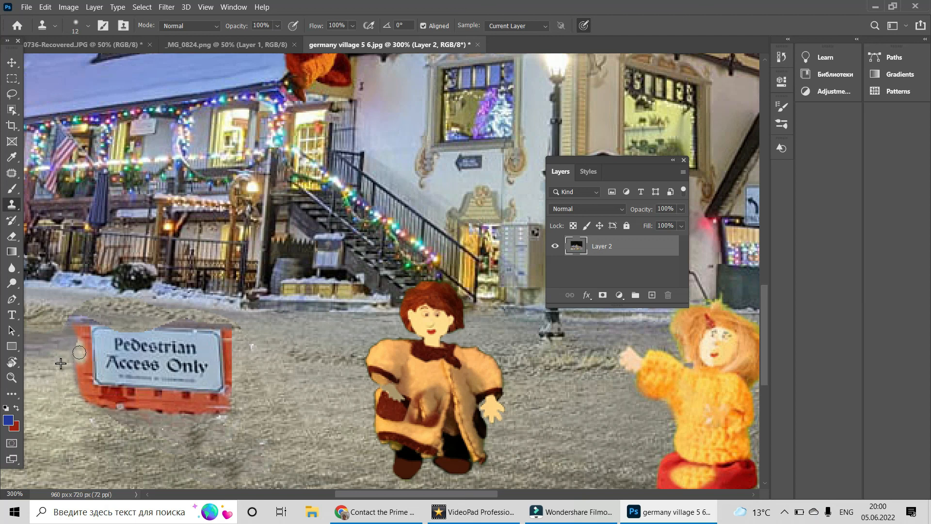
pyautogui.moveTo(79, 351)
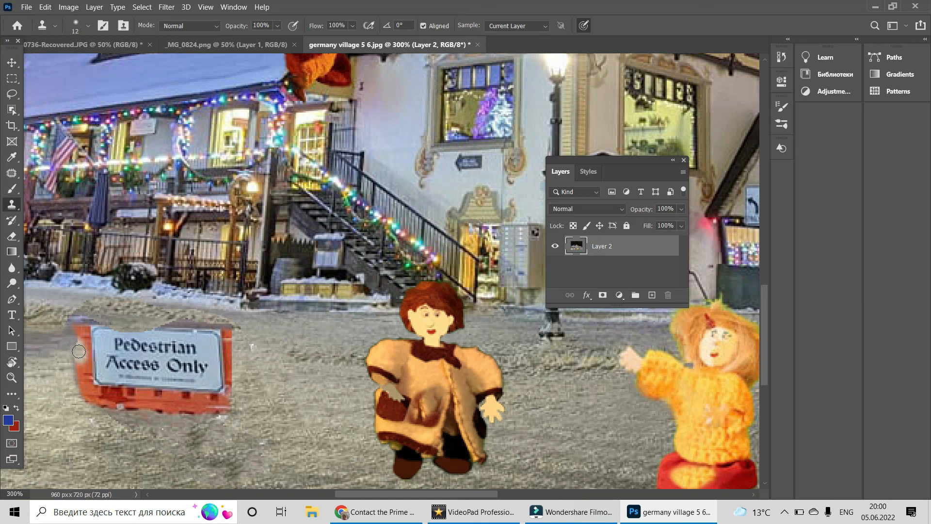